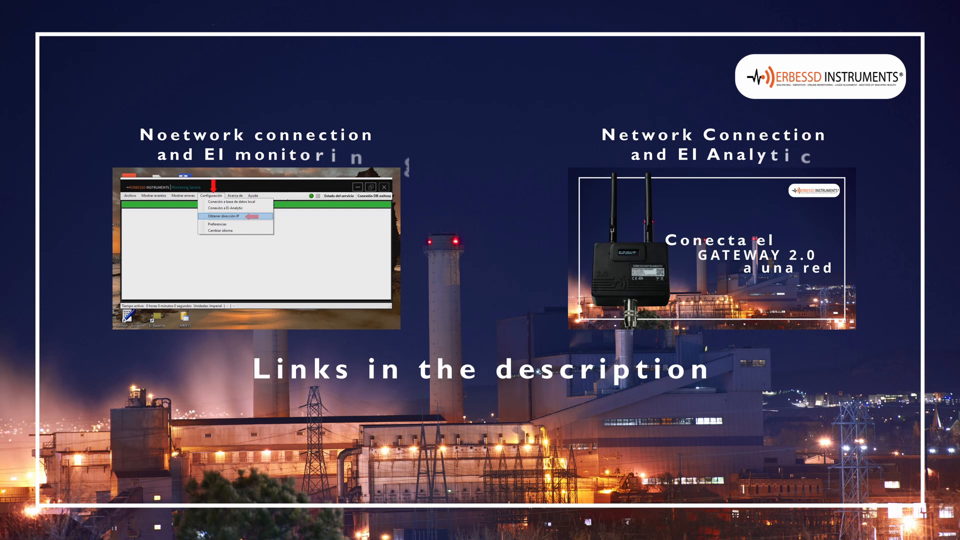
Step: Confirm the PC is on the Soporte Tecnico Wi-Fi network and launch Microsoft Edge
left_click(228, 215)
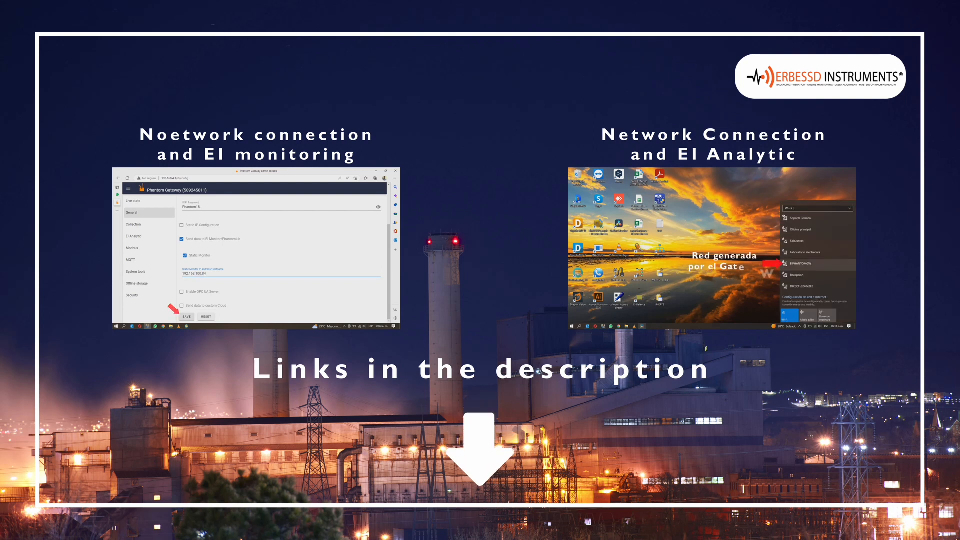
left_click(185, 317)
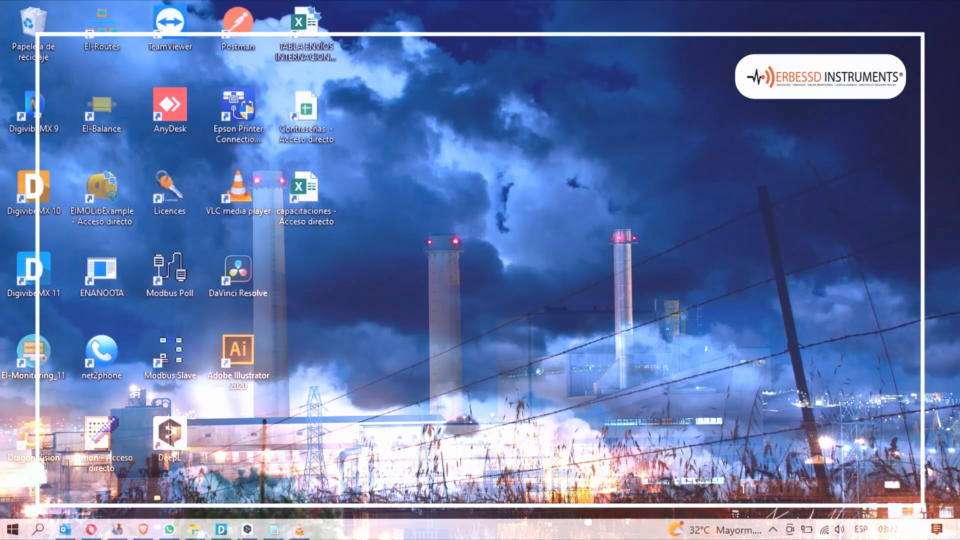
left_click(841, 530)
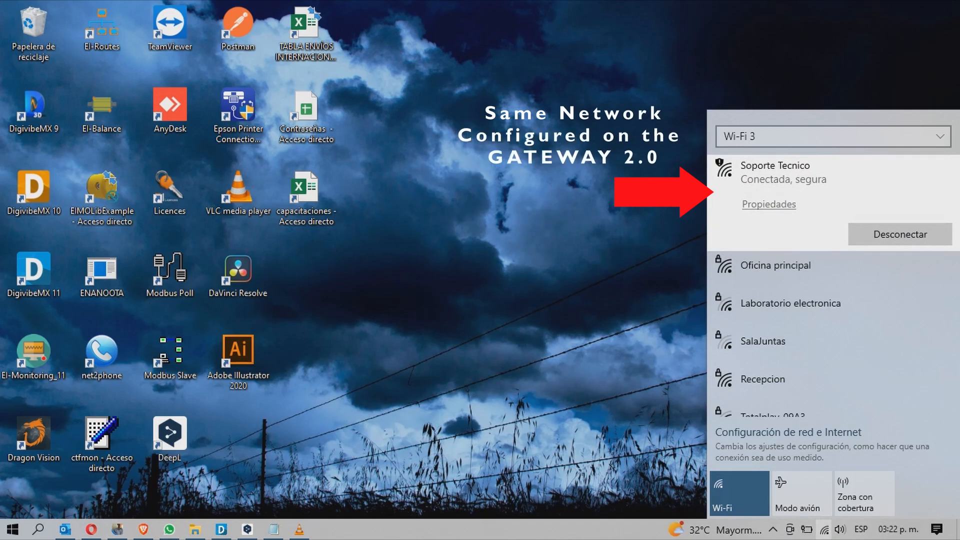
left_click(117, 529)
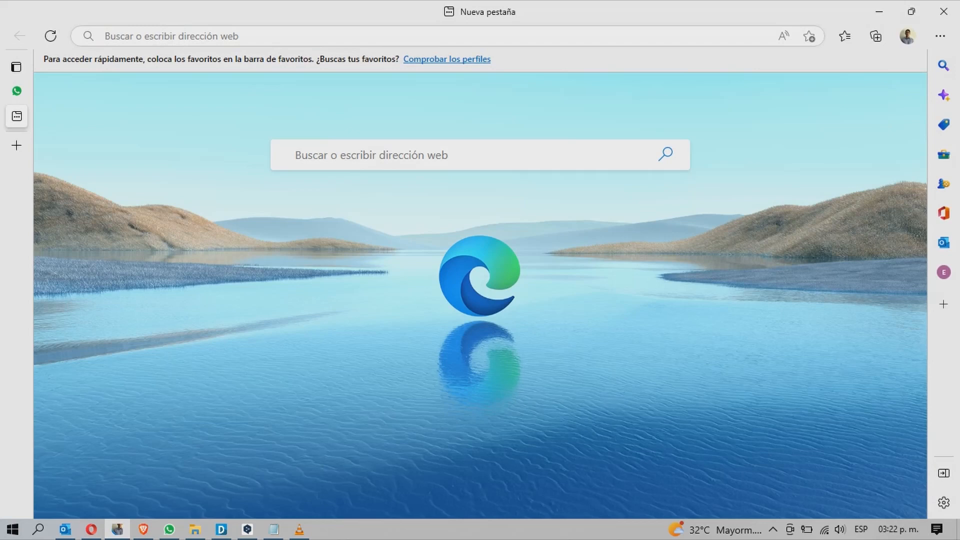
Step: Load the gateway admin console at 192.168.100.54 from the address bar
type("192.168.100.54/#/")
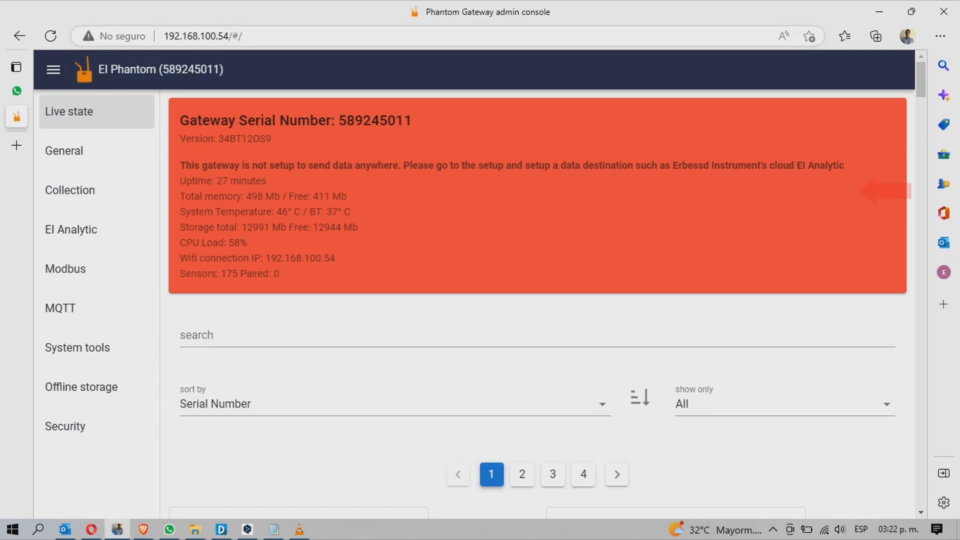
mouse_move(69, 191)
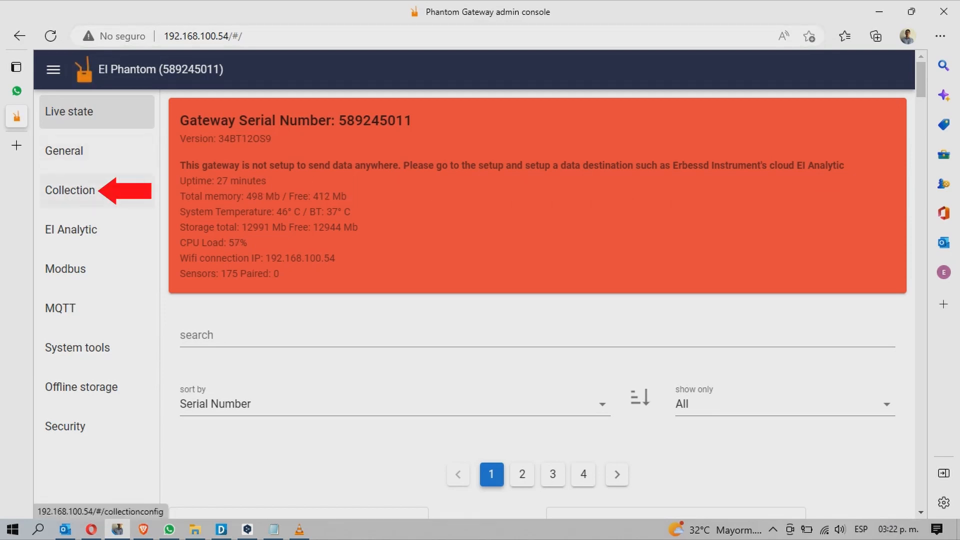
Step: Show the Collection settings, toggling Disable Waveform/Thermal image collection off and back on
left_click(70, 191)
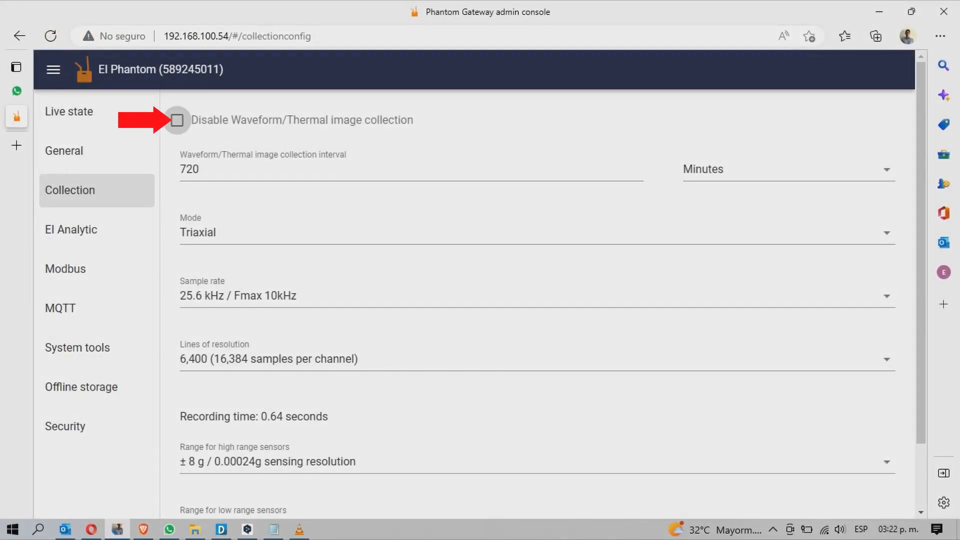
left_click(177, 120)
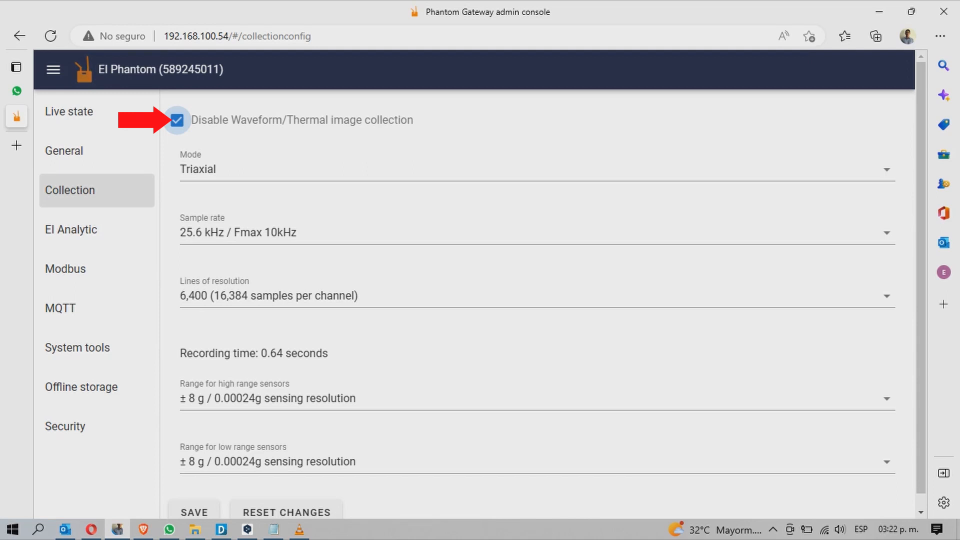
left_click(178, 120)
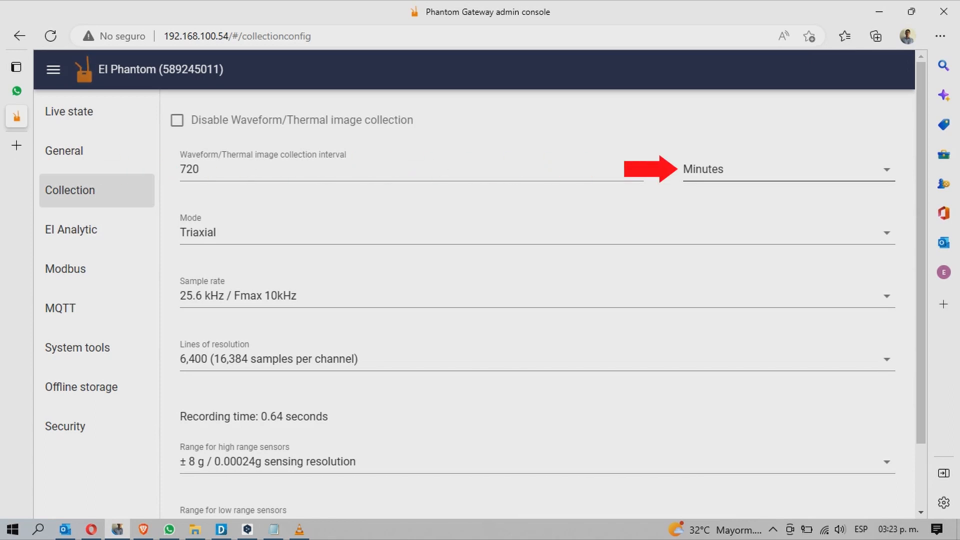
Step: Change the collection interval from 720 minutes to 2 hours
left_click(786, 169)
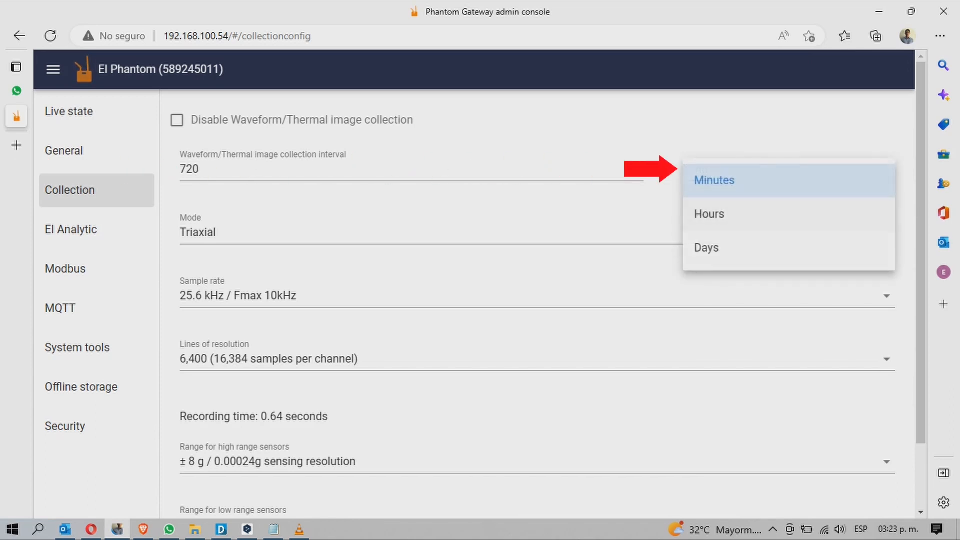
left_click(709, 214)
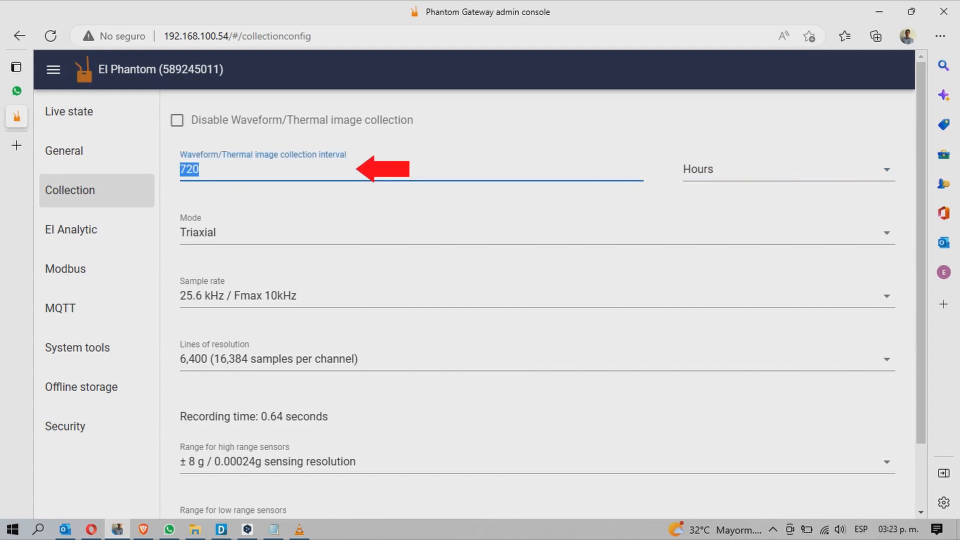
type("2")
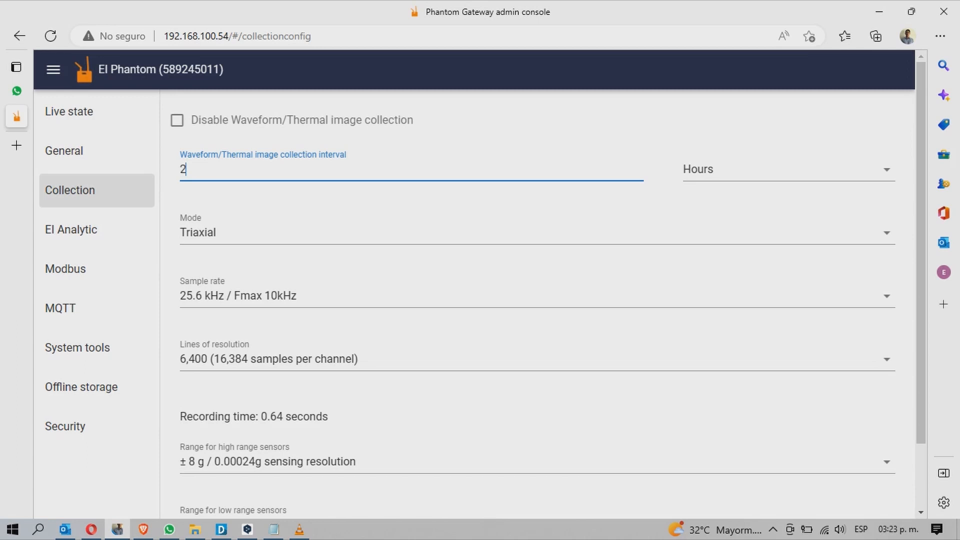
left_click(538, 232)
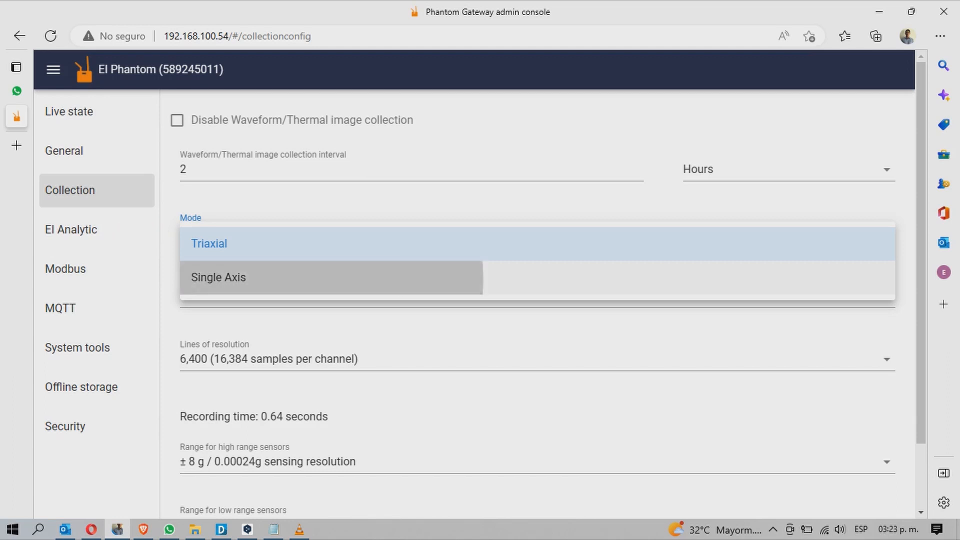
Step: Try Single Axis mode to reveal the Axis field, then return the mode to Triaxial
left_click(218, 277)
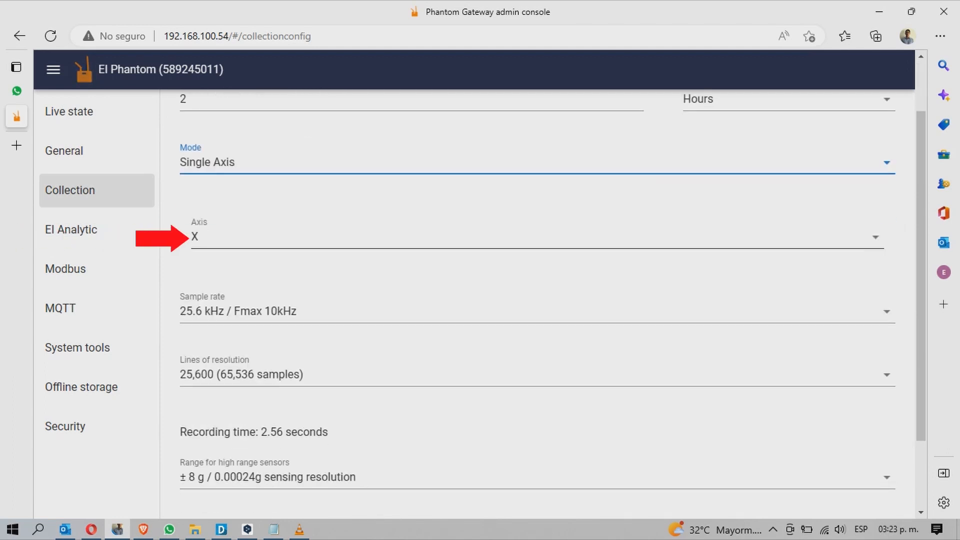
left_click(536, 237)
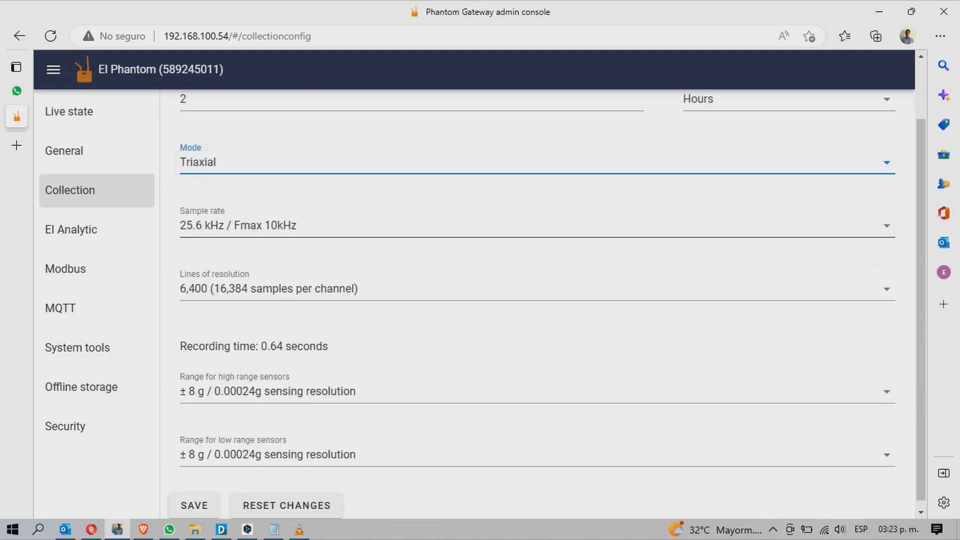
left_click(536, 225)
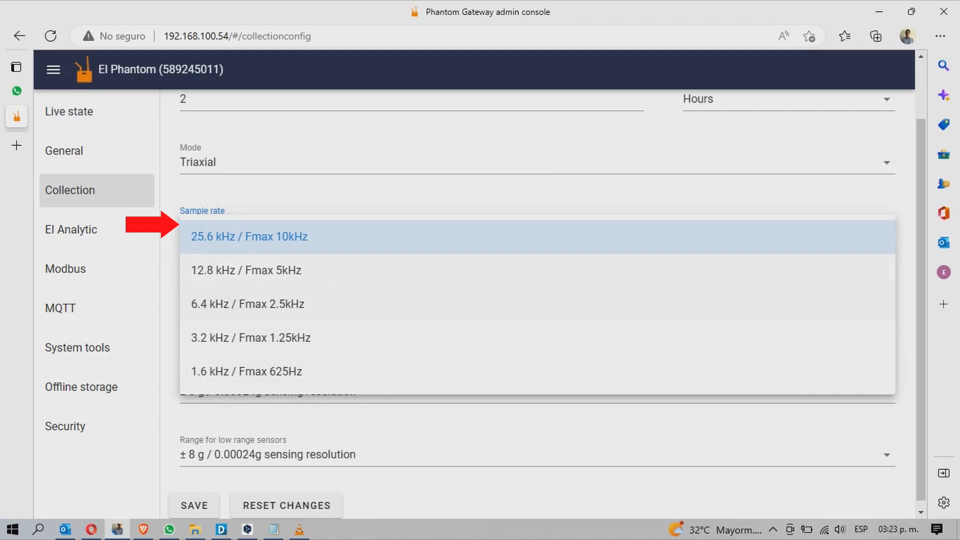
left_click(248, 237)
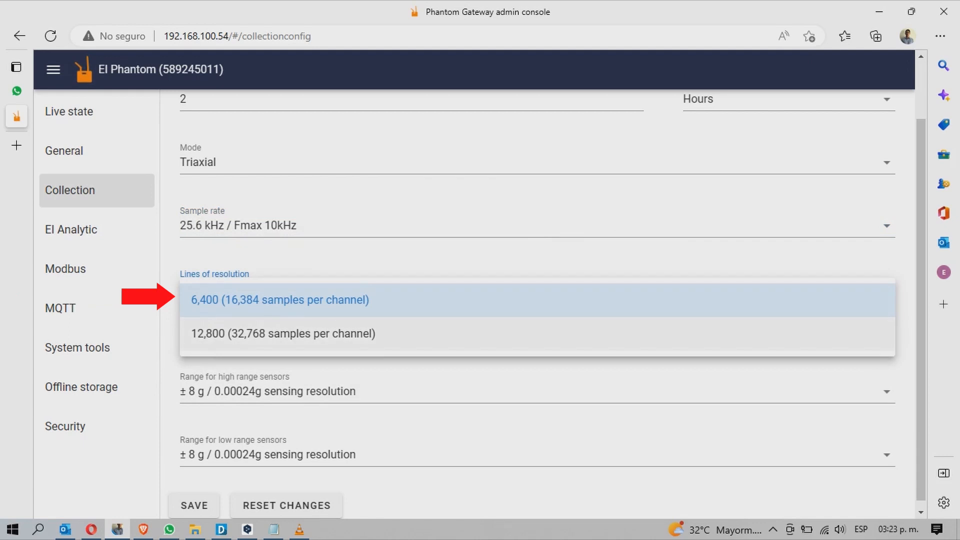
left_click(279, 299)
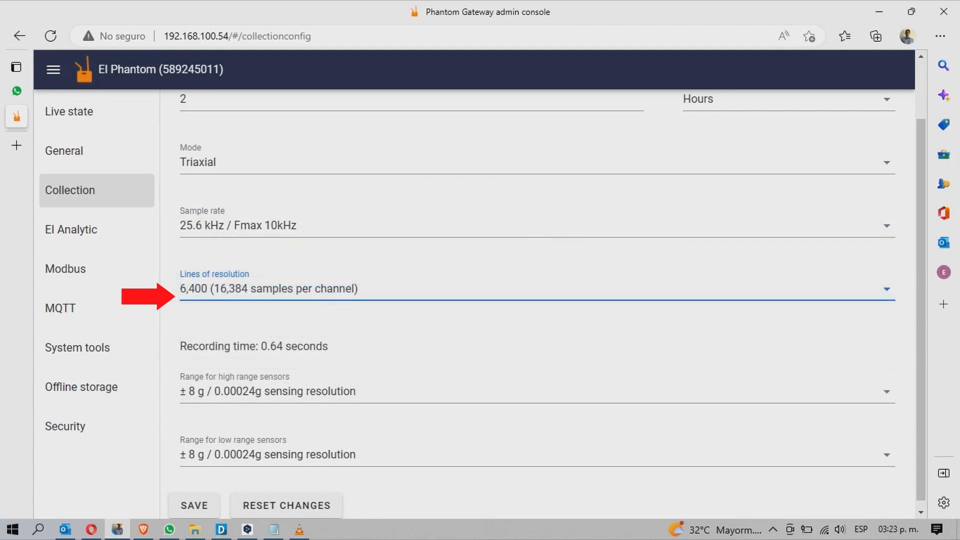